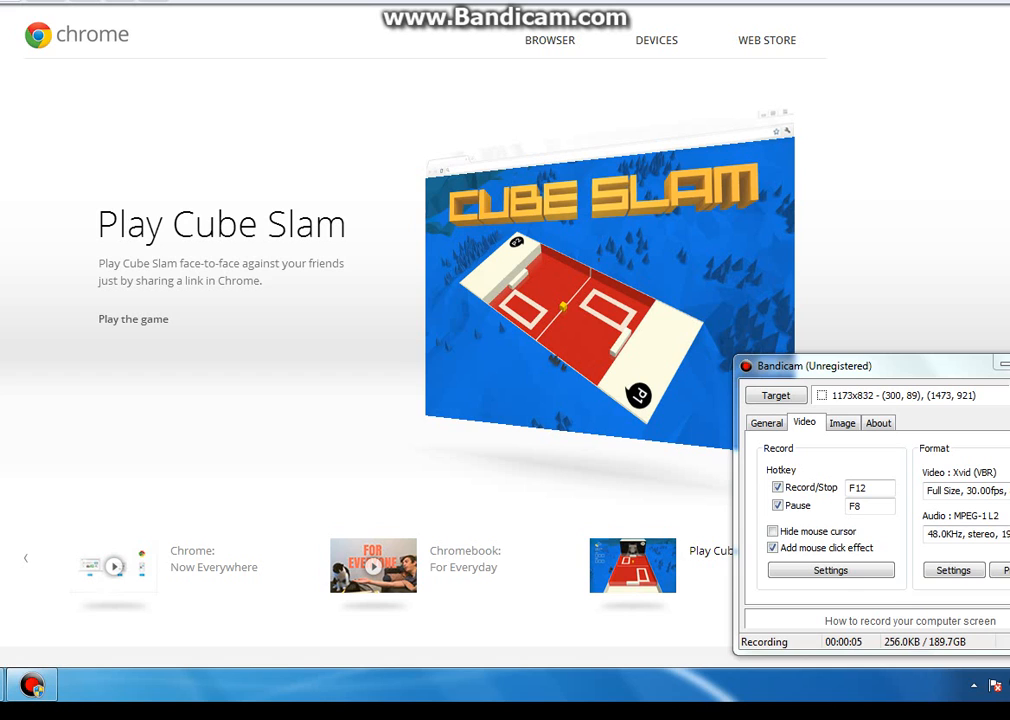
mouse_move(884, 7)
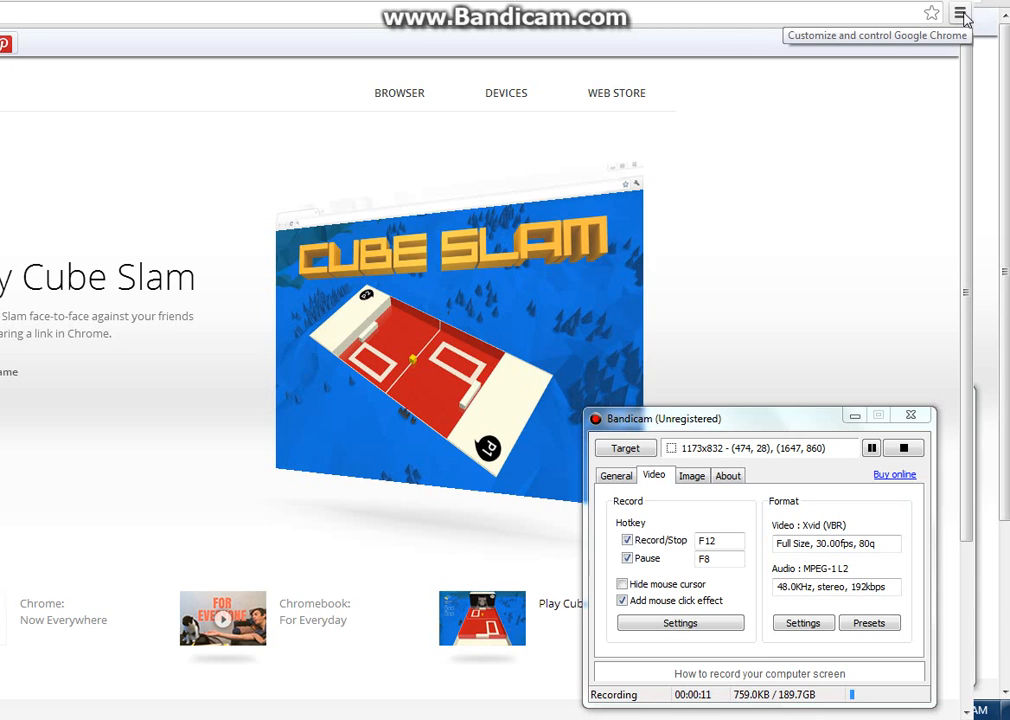
Open the Customize and control Google Chrome menu at the top right
left_click(963, 13)
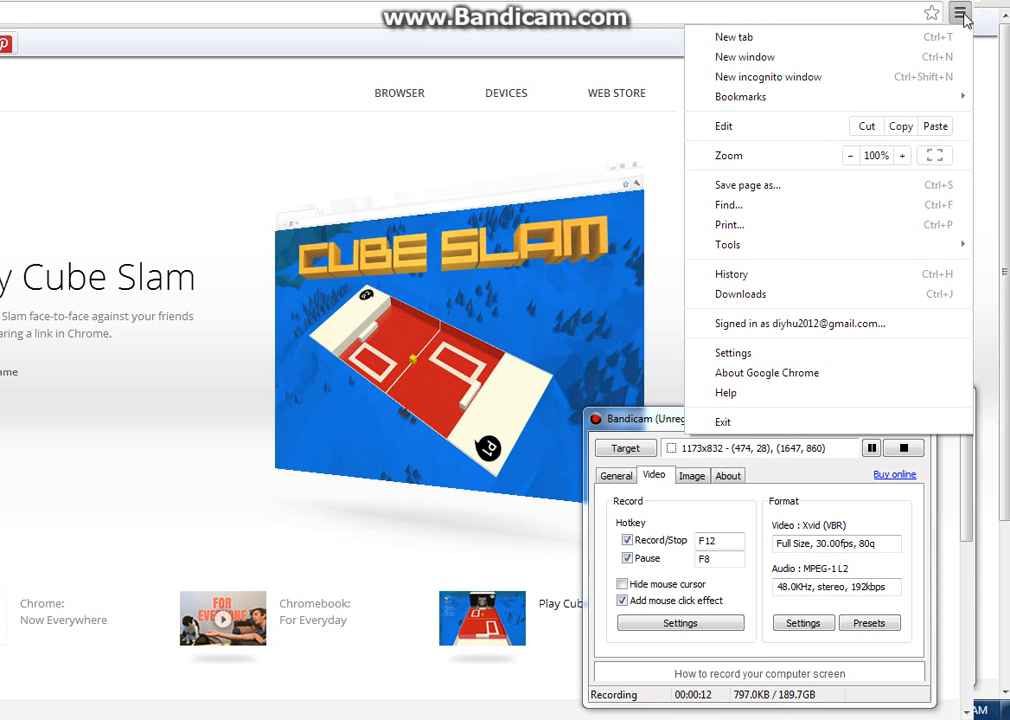
mouse_move(835, 294)
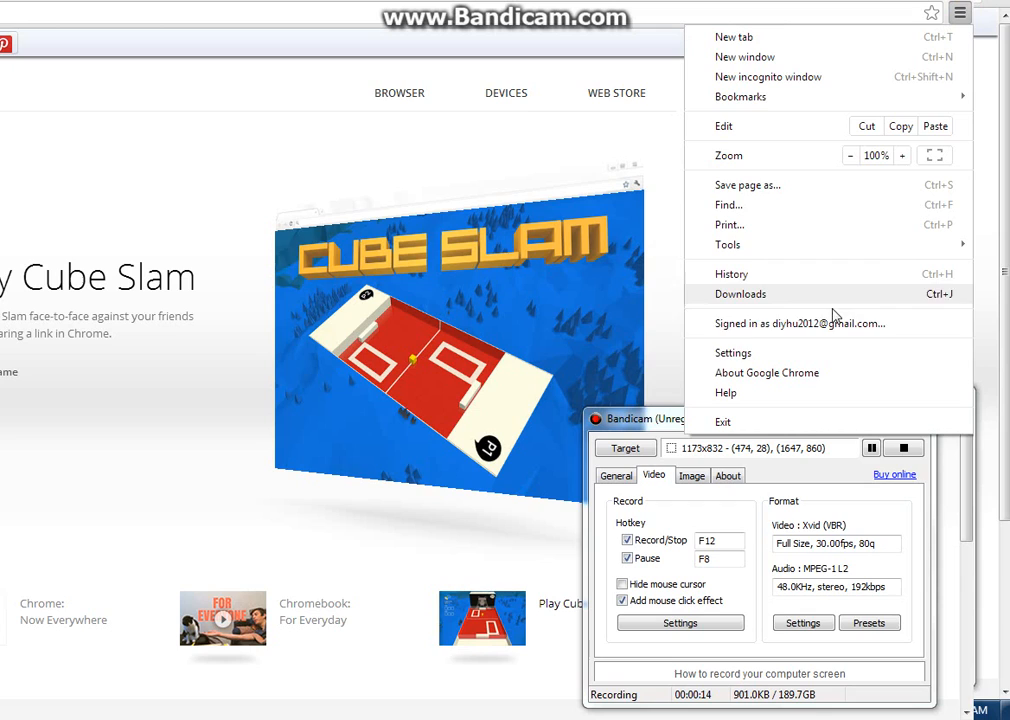
mouse_move(798, 359)
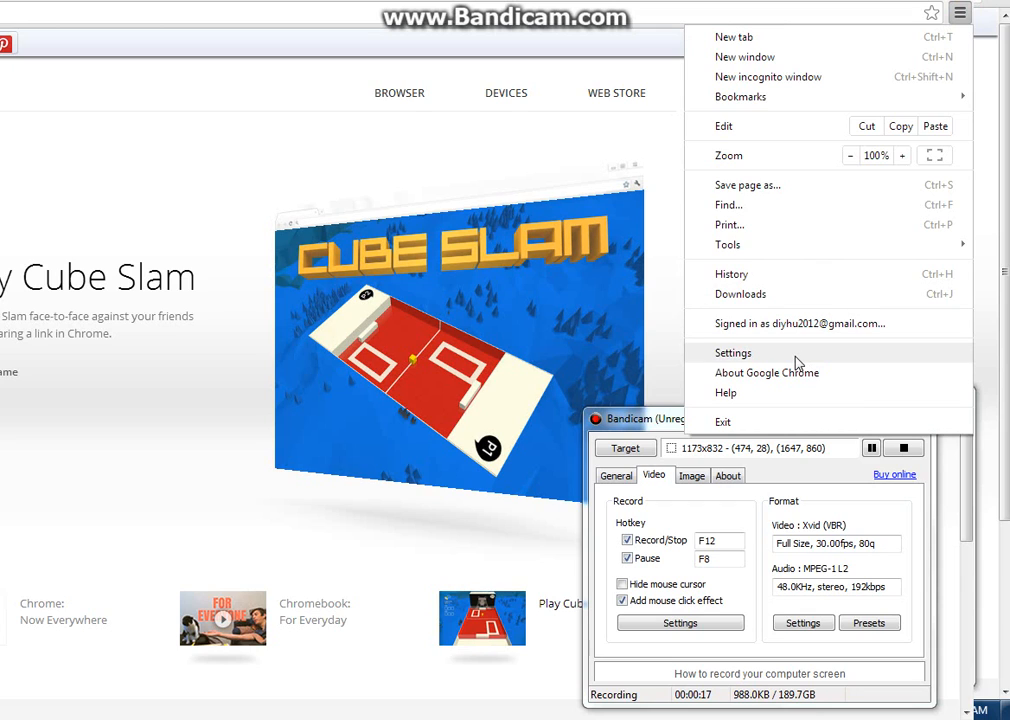
Open Chrome Settings and scroll down to the advanced Languages section
left_click(734, 352)
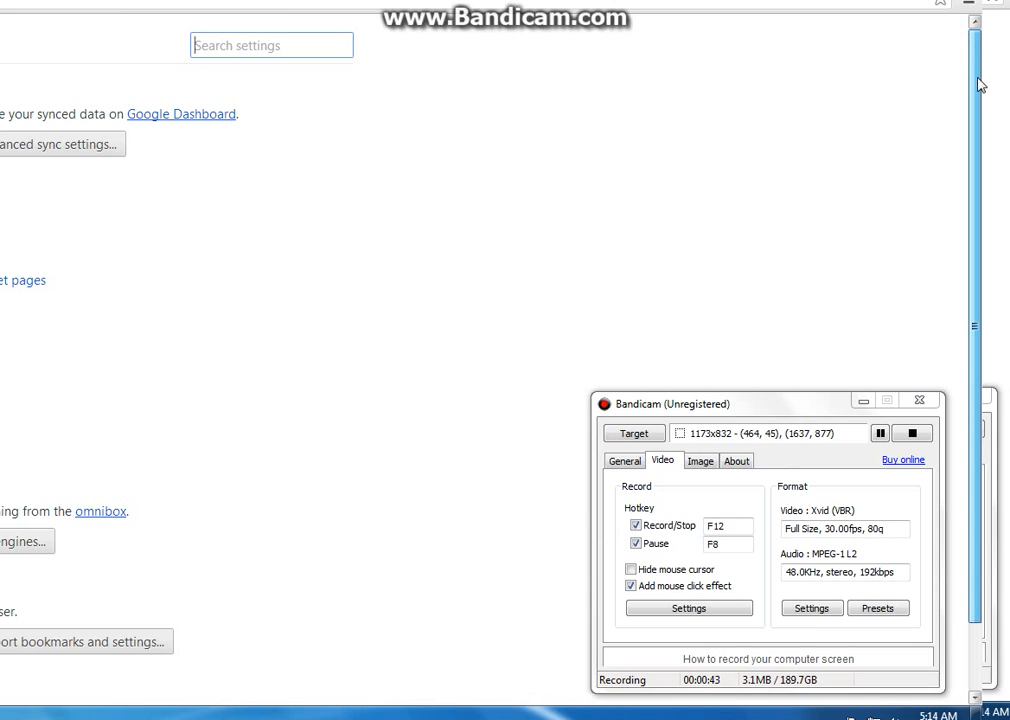
scroll("down", 3)
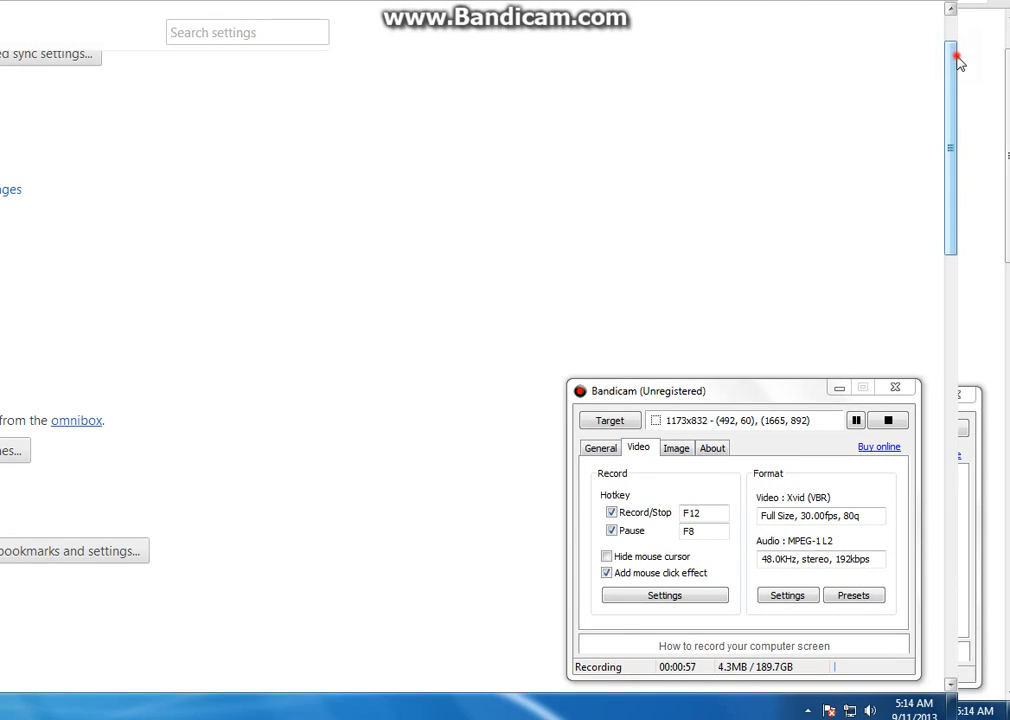
scroll("down", 3)
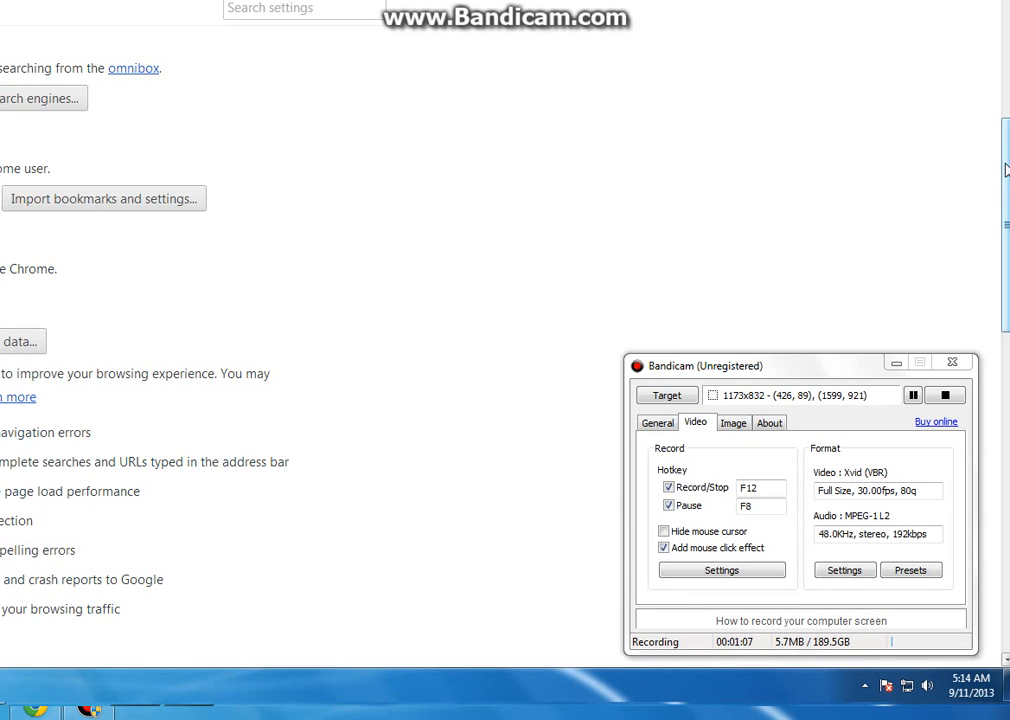
scroll("down", 3)
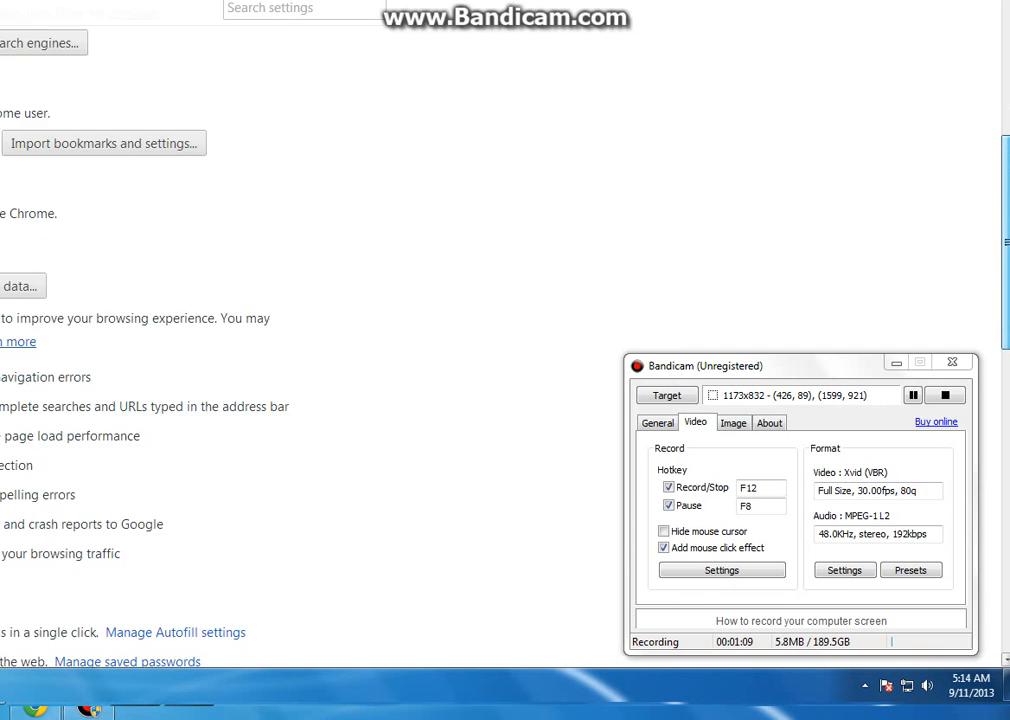
scroll("down", 3)
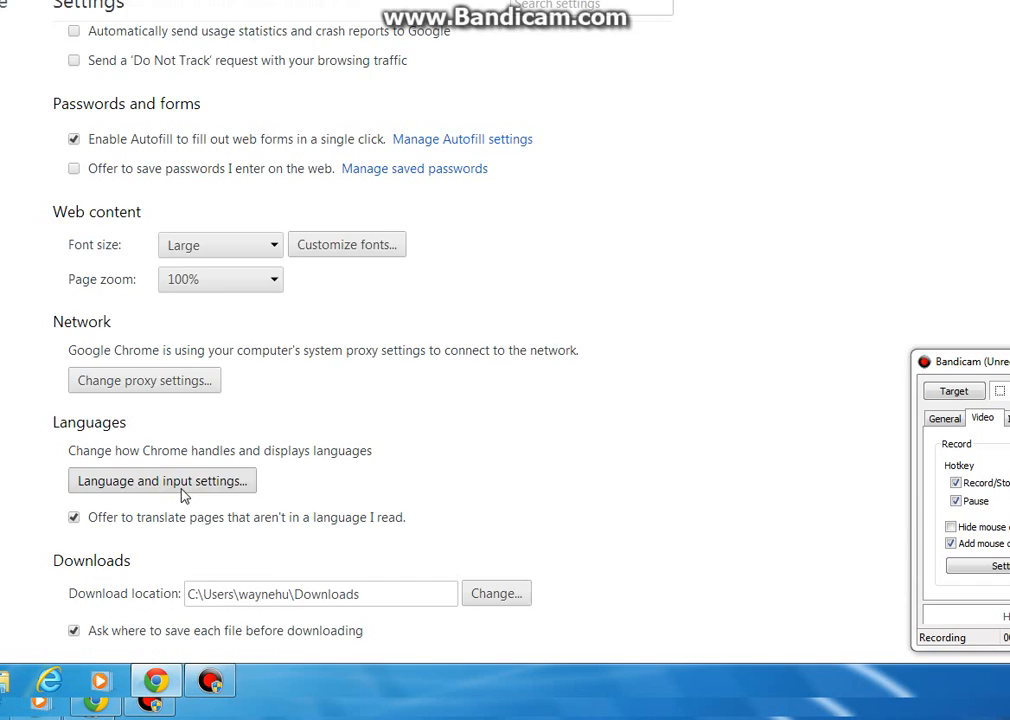
Open 'Language and input settings...' and delete Albanian from the language list
left_click(162, 481)
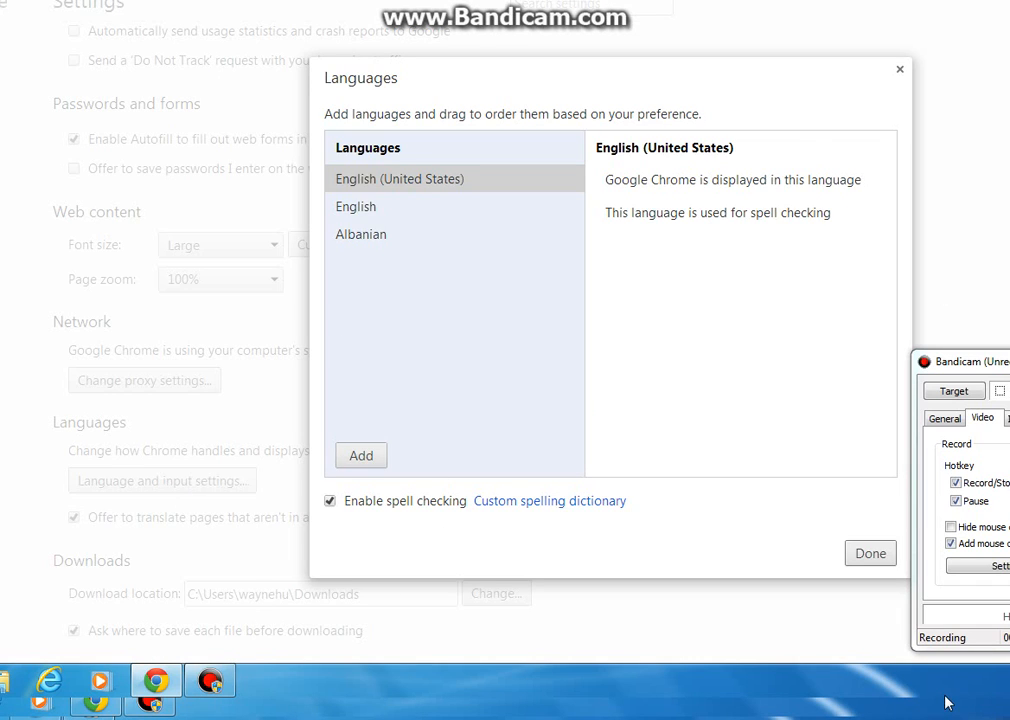
mouse_move(398, 246)
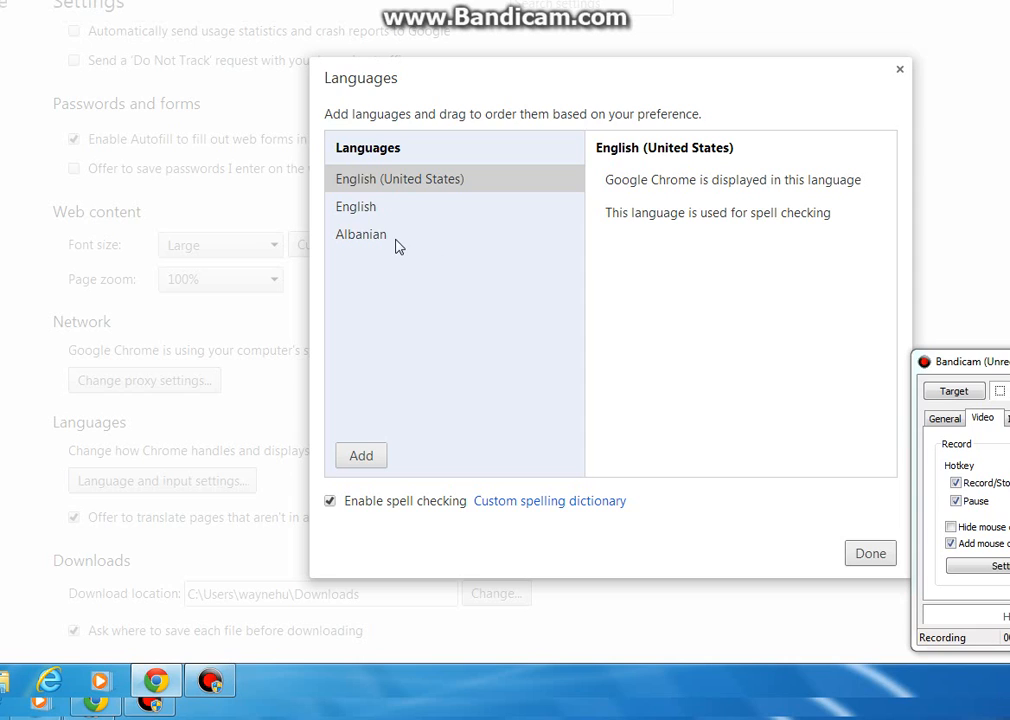
left_click(360, 234)
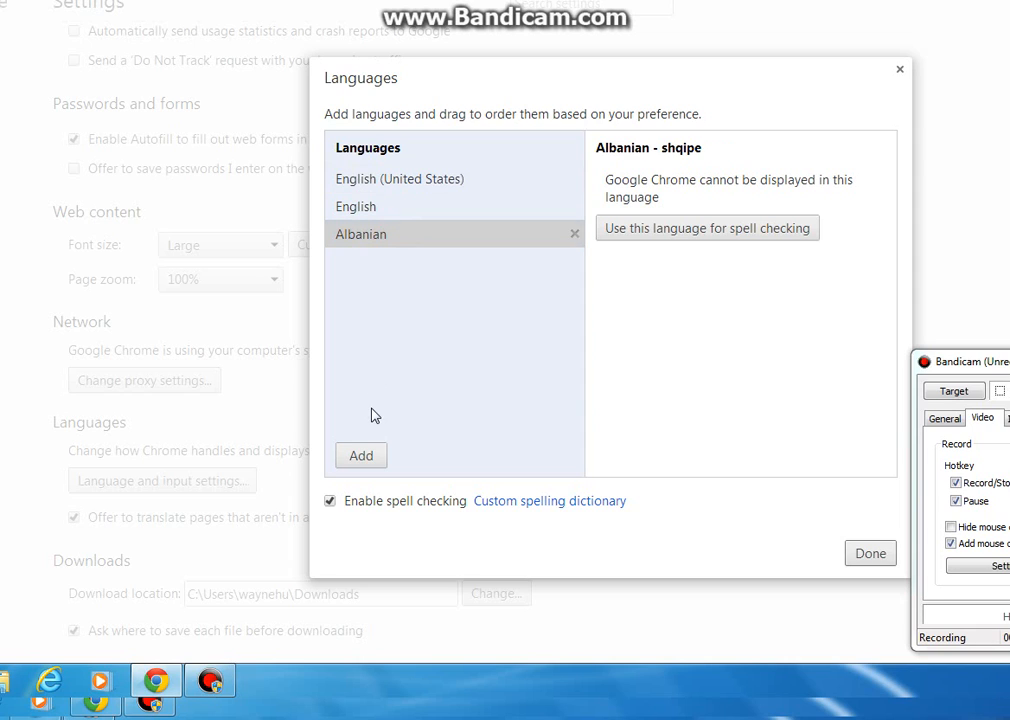
mouse_move(575, 247)
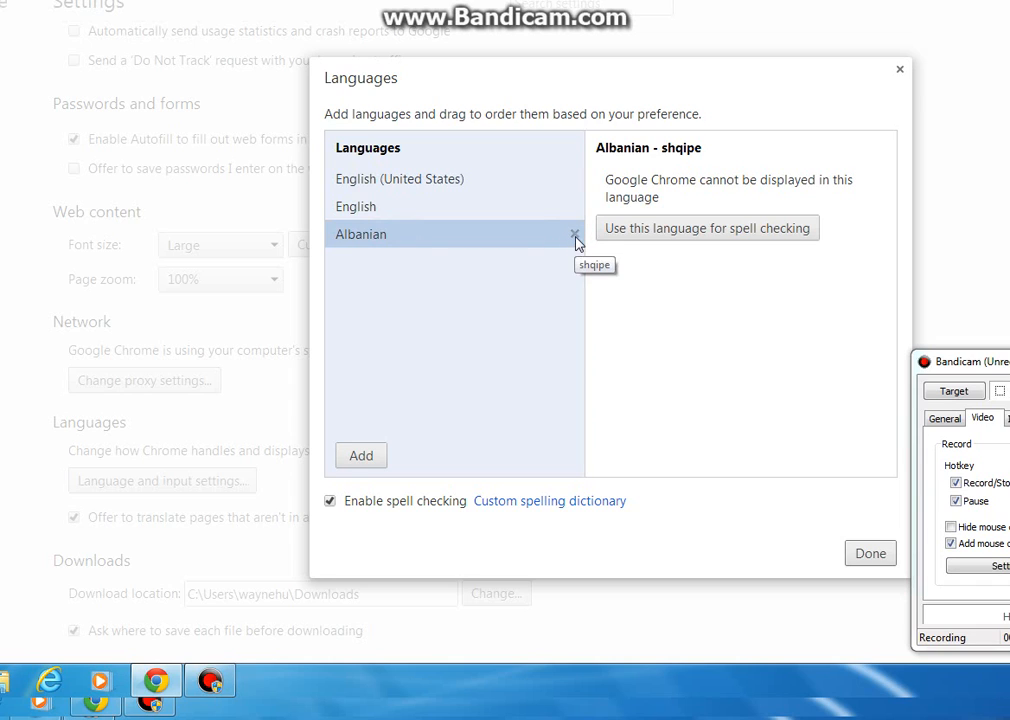
left_click(574, 234)
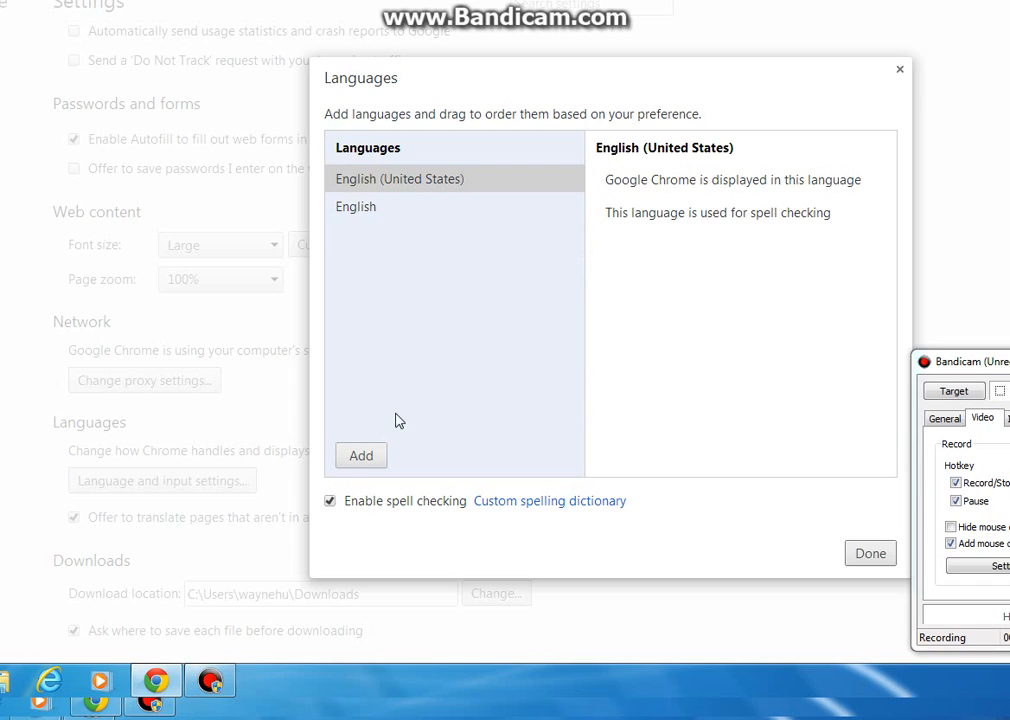
mouse_move(356, 461)
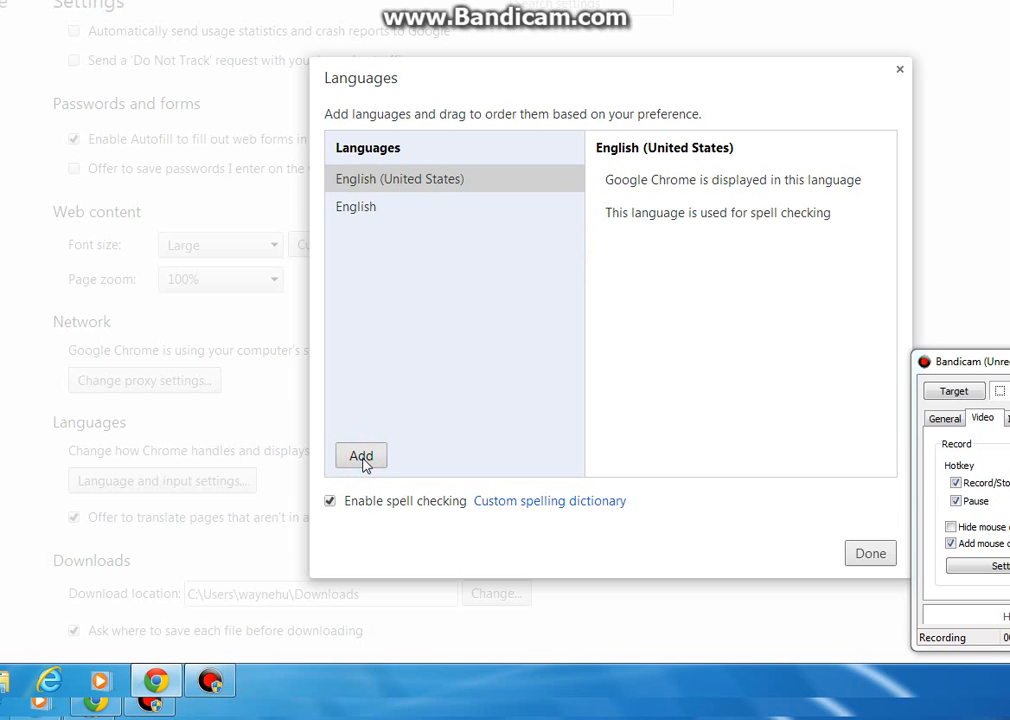
Add Afrikaans as a new language in the Languages dialog
left_click(360, 456)
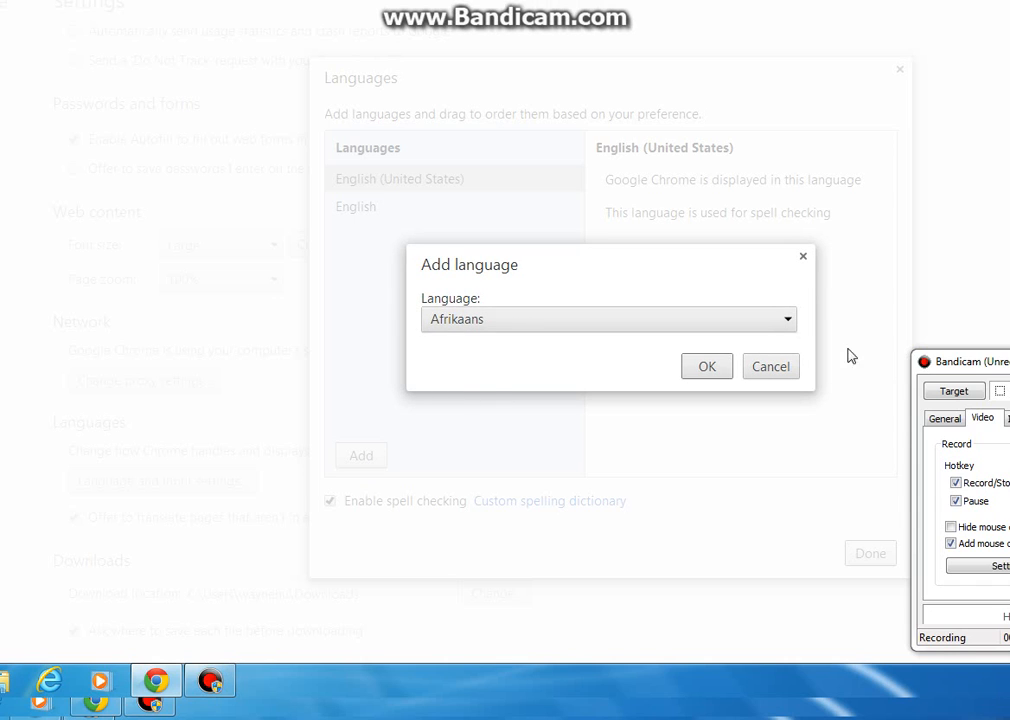
left_click(790, 319)
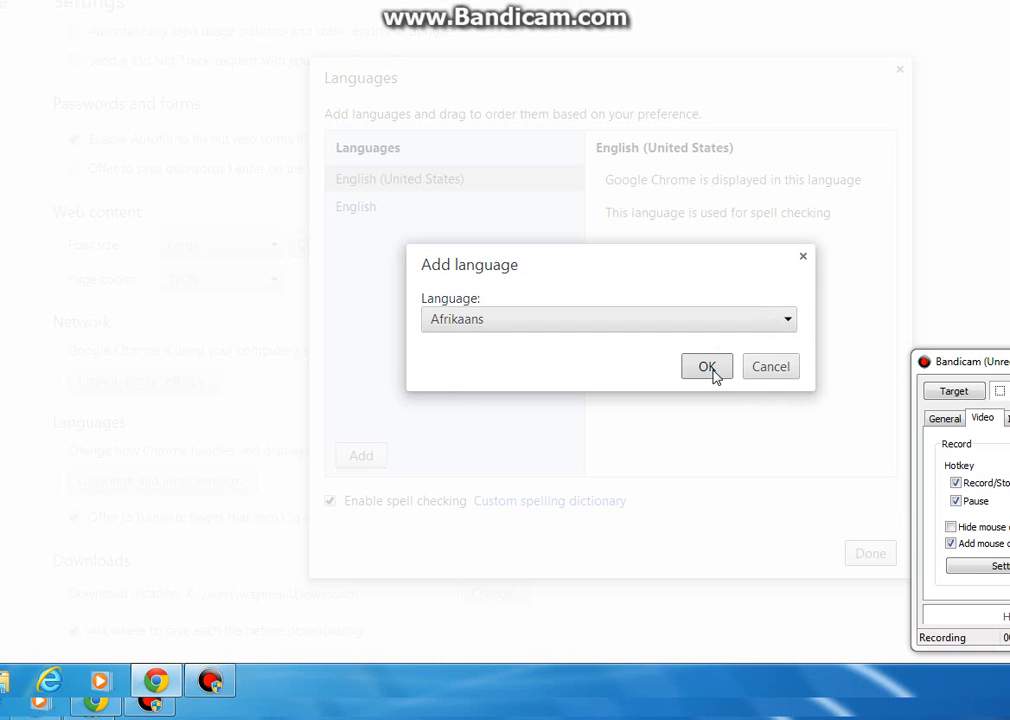
left_click(706, 366)
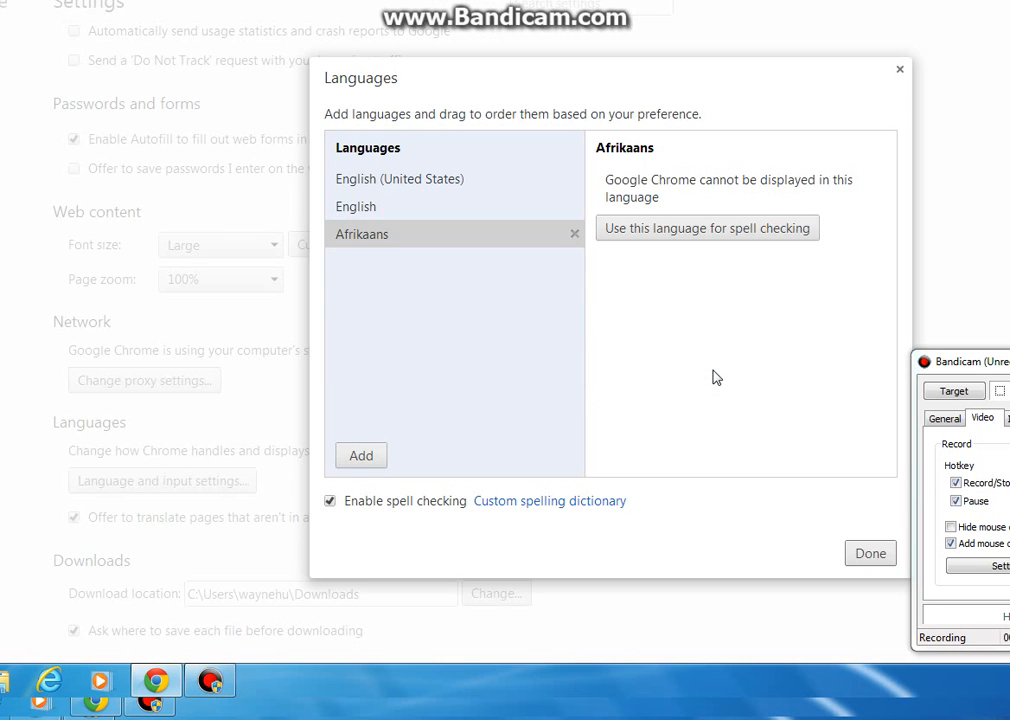
mouse_move(356, 254)
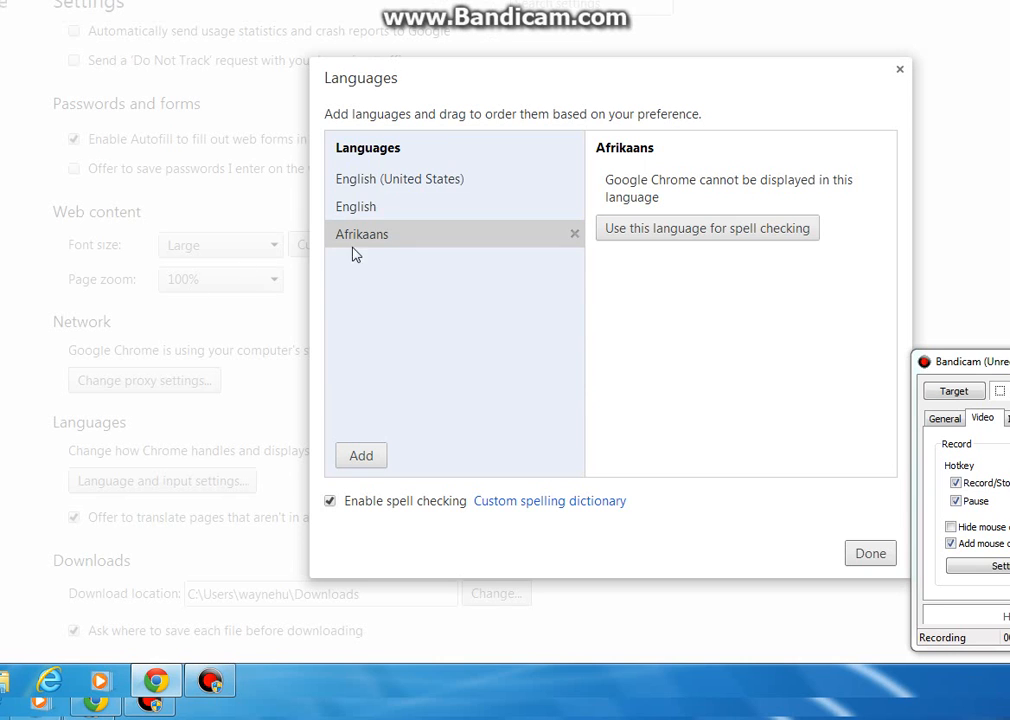
mouse_move(795, 314)
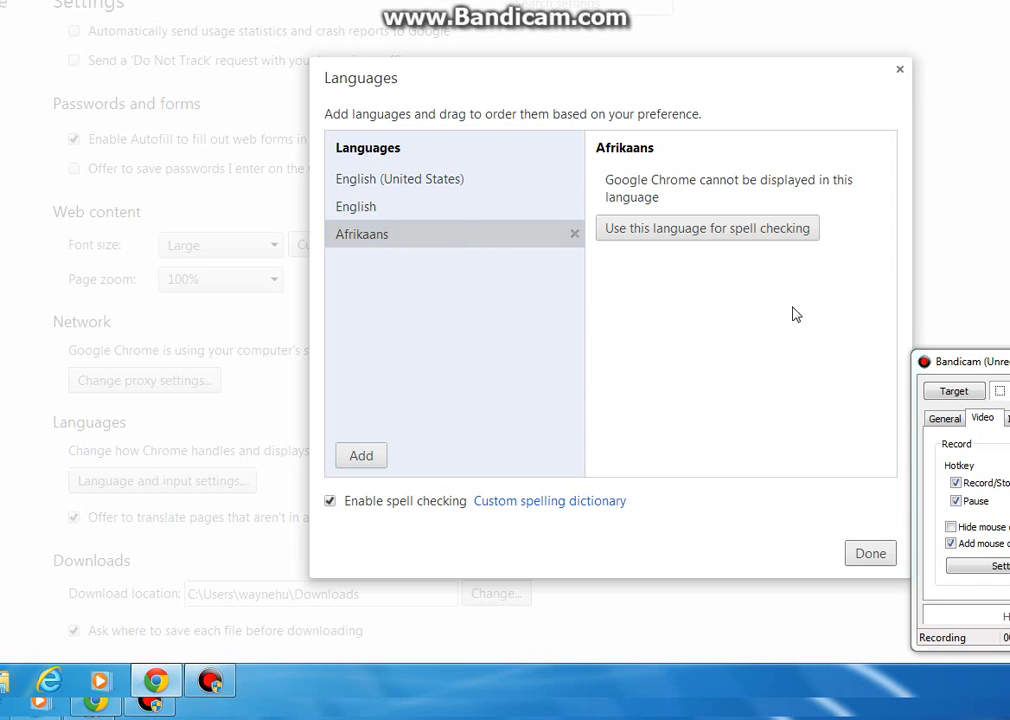
mouse_move(870, 553)
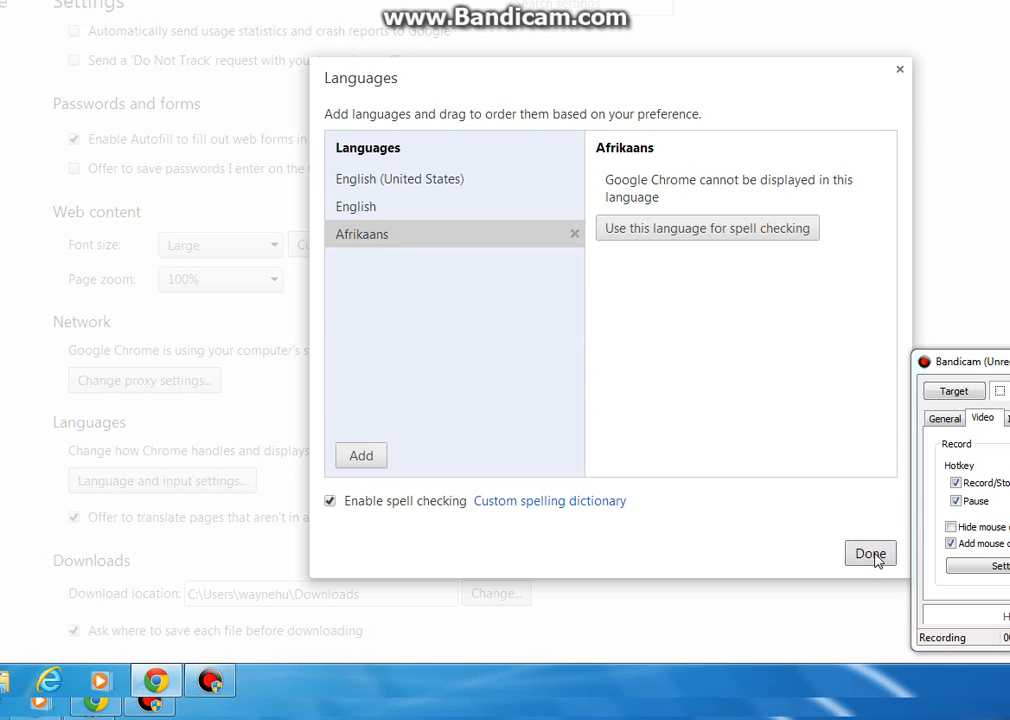
Close the Languages dialog with Done, keeping Afrikaans in the list
left_click(870, 553)
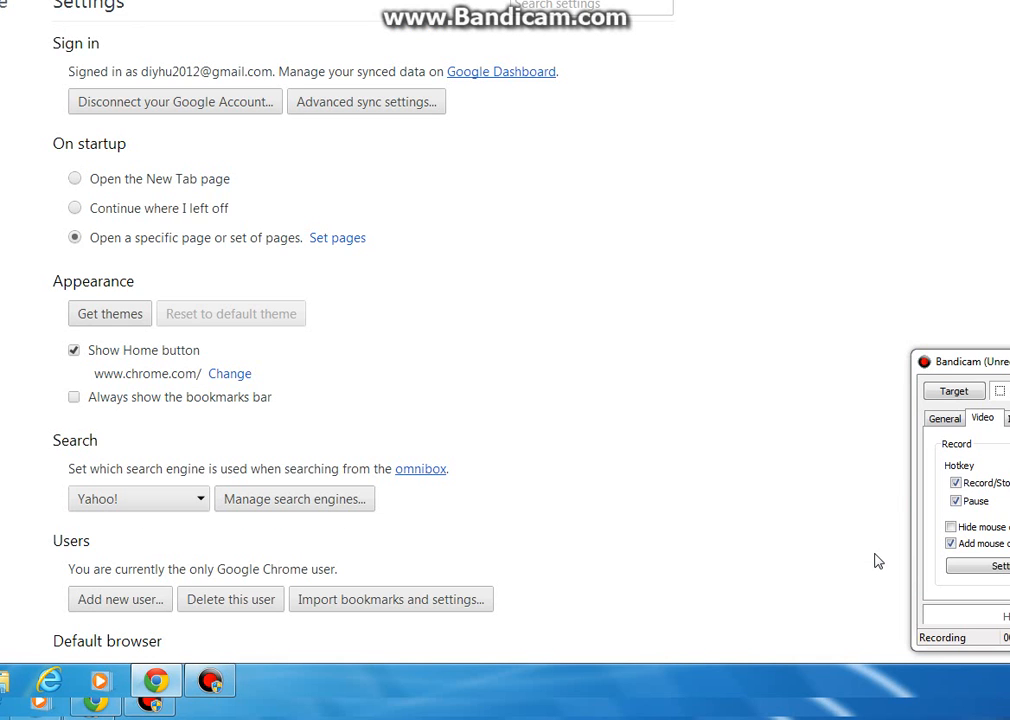